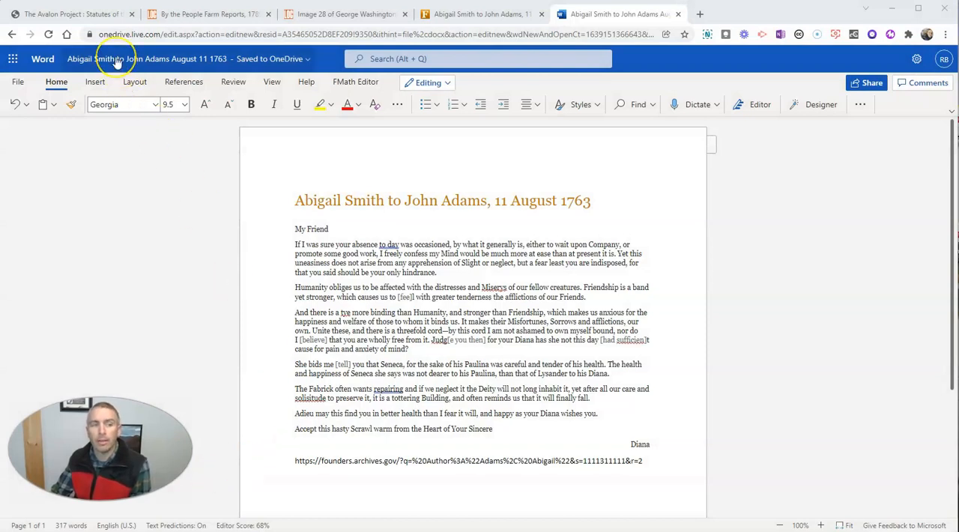
mouse_move(294, 345)
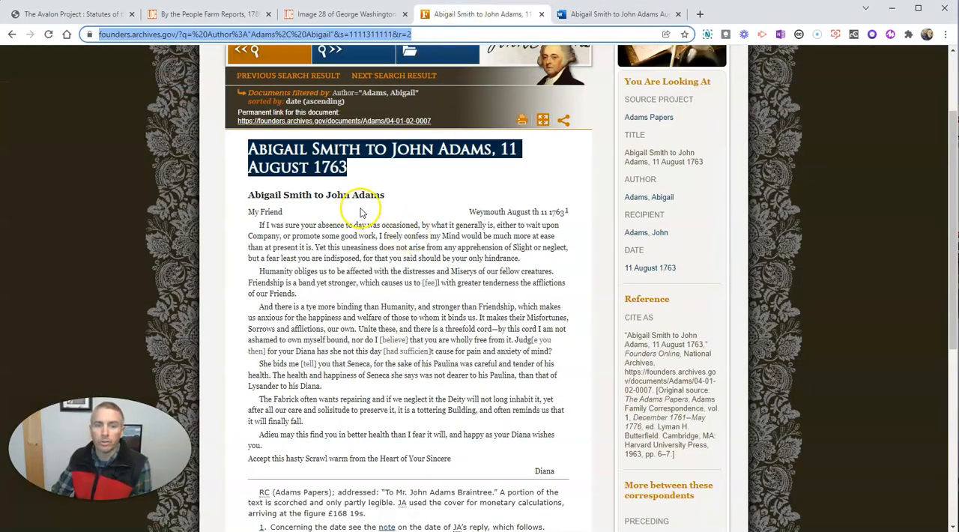
mouse_move(414, 166)
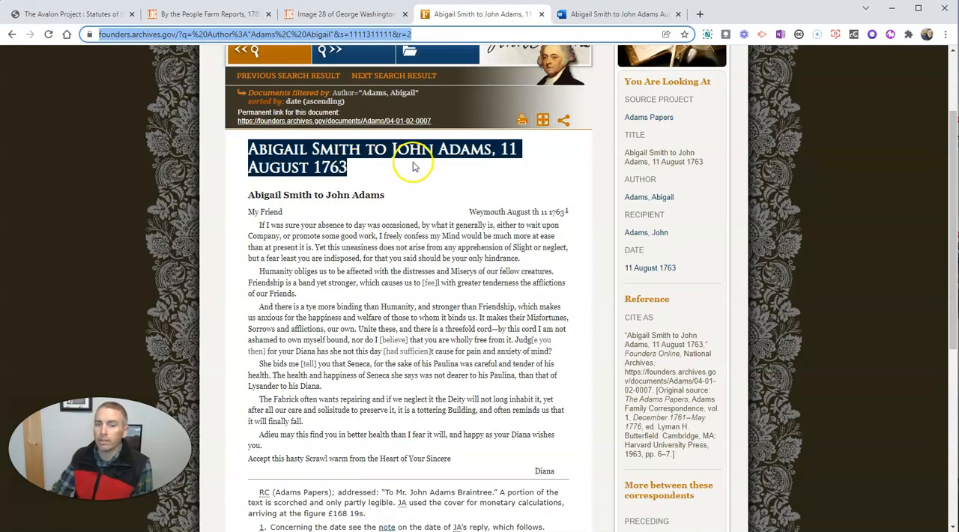
mouse_move(429, 180)
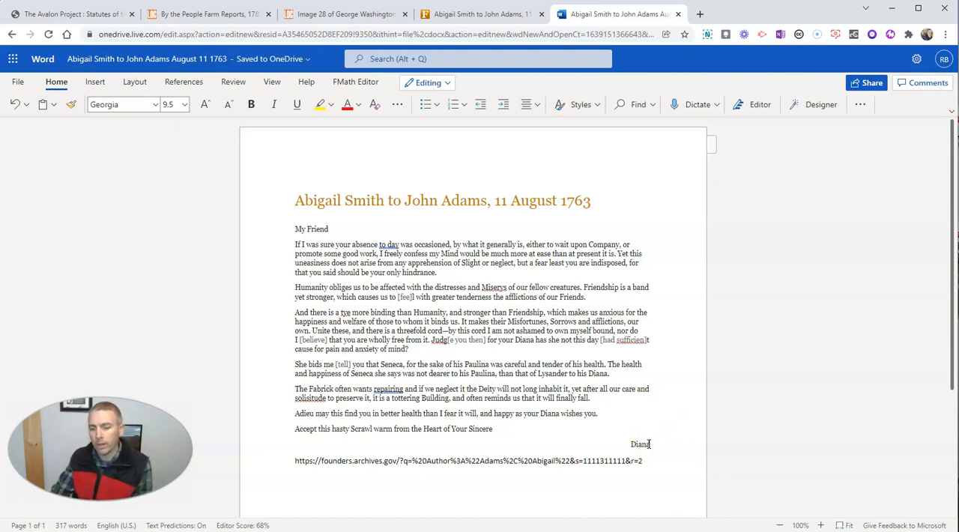
Comment on 'Diana' asking why she signed "Diana" instead of Abigail
double_click(639, 443)
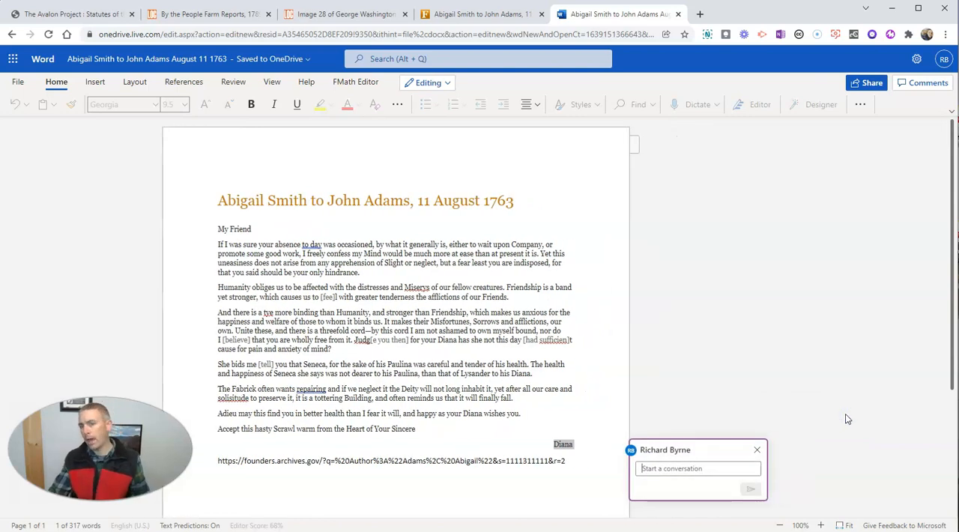
type("Why would she sign the letter")
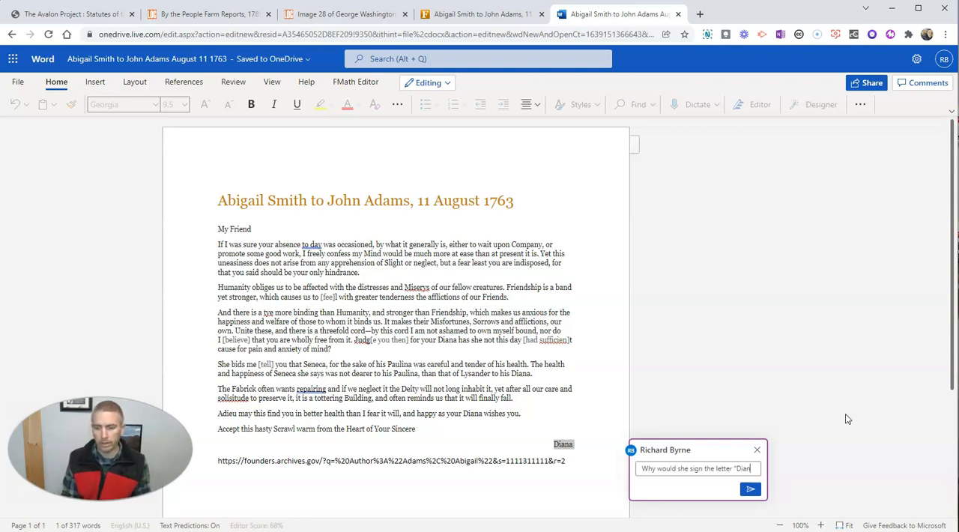
type("\"Diana\"")
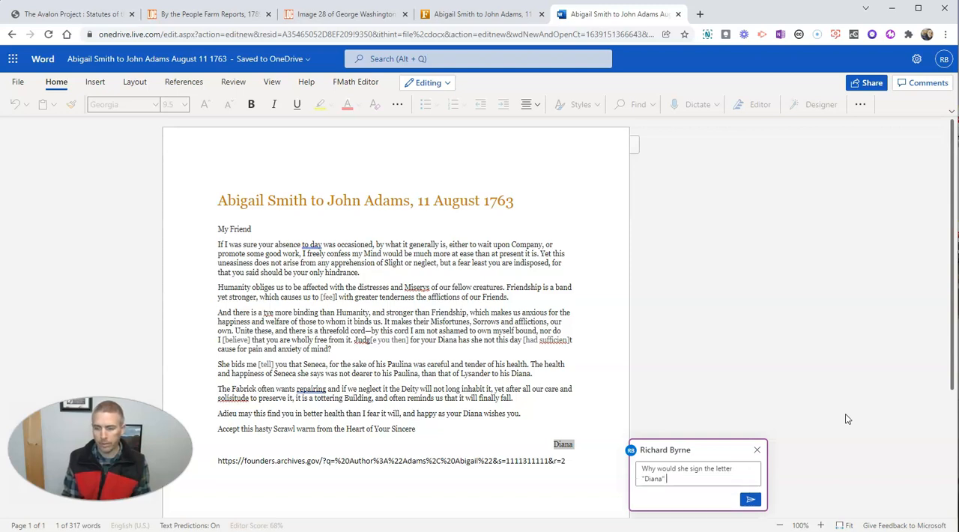
type("instead of Abigail?")
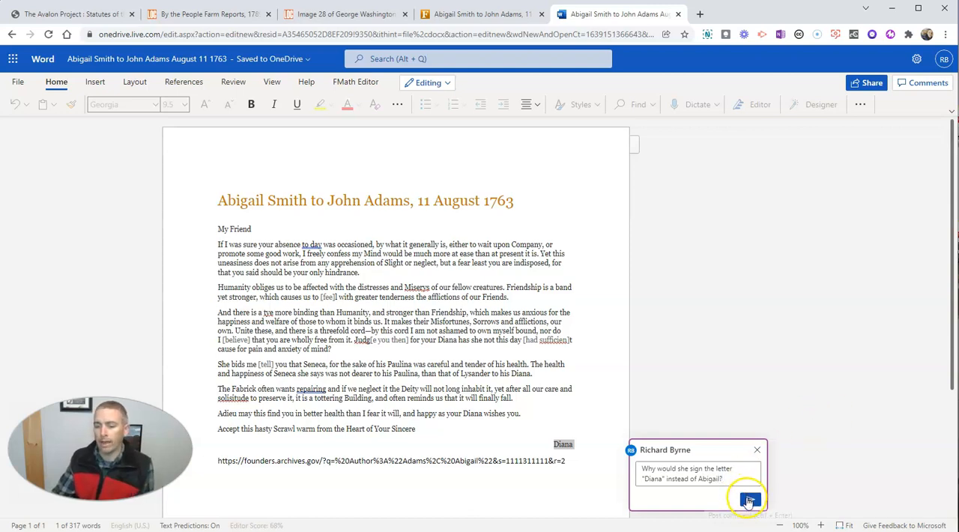
Post the comment and bring up the Send link sharing dialog
left_click(749, 500)
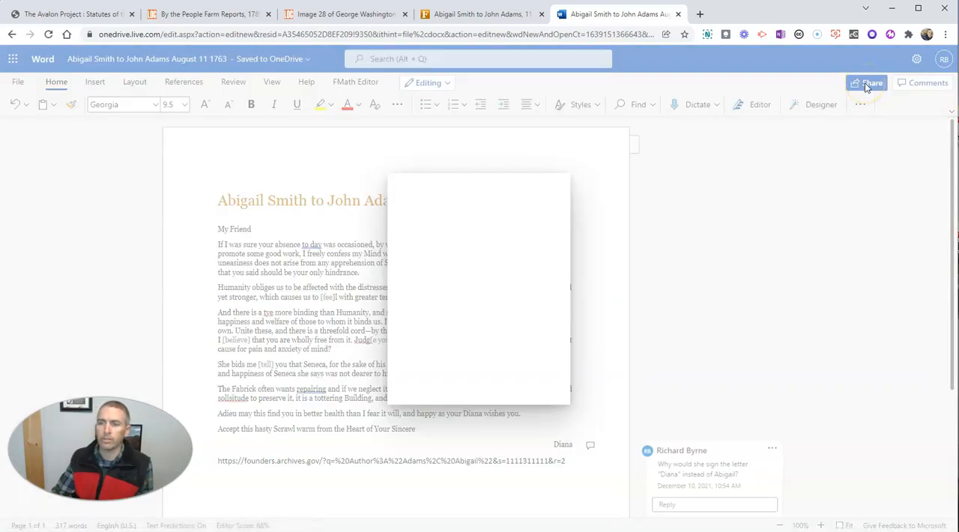
left_click(866, 82)
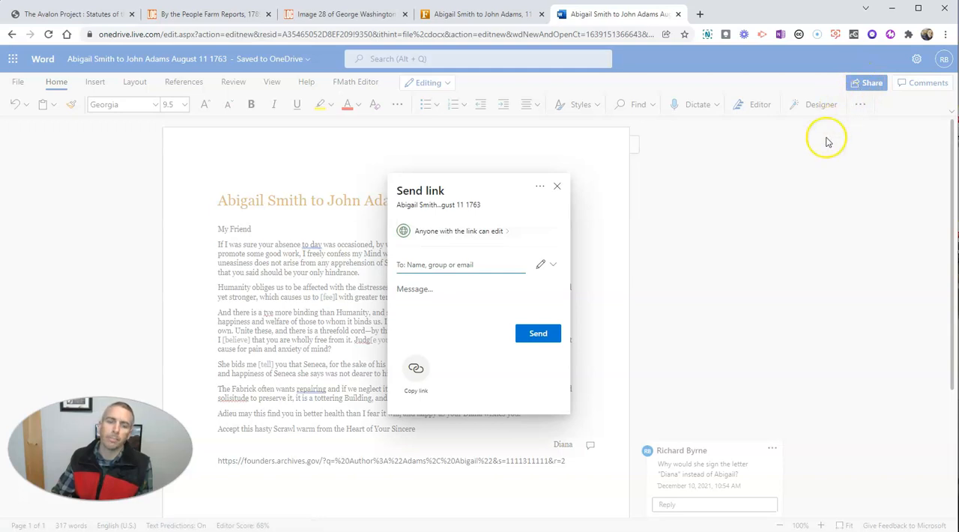
mouse_move(416, 372)
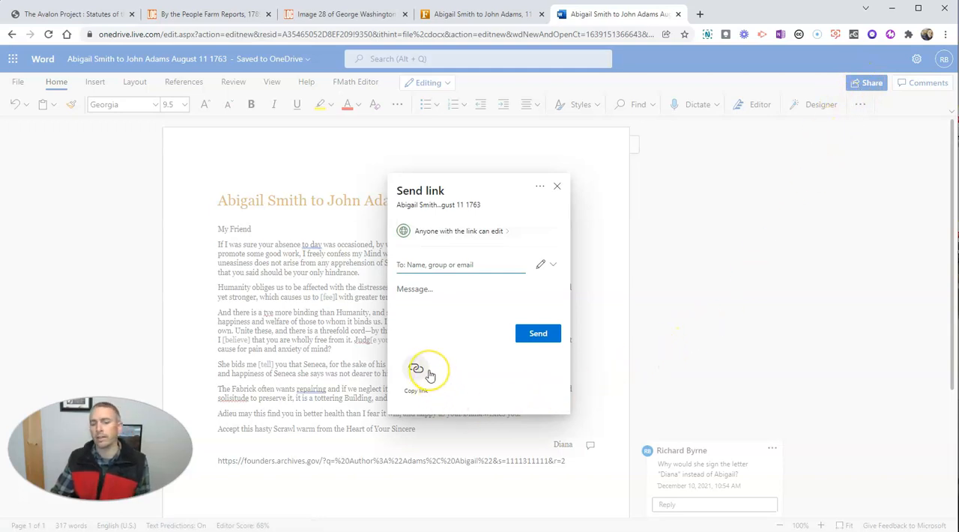